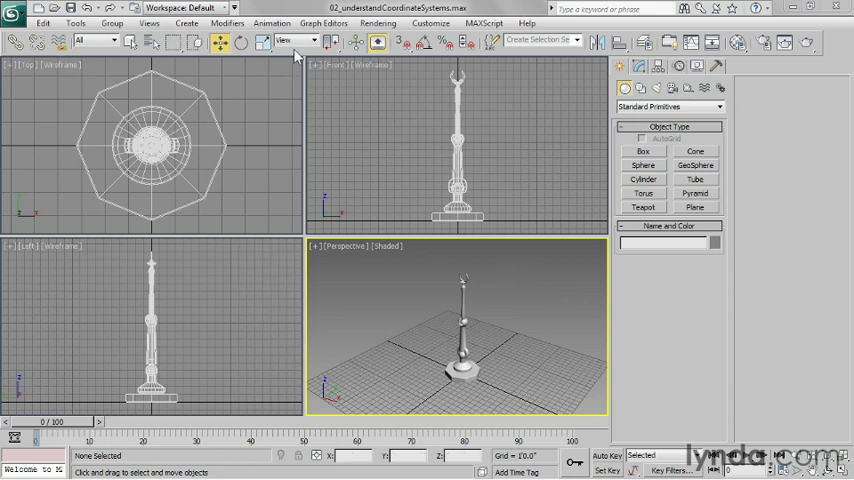
mouse_move(292, 40)
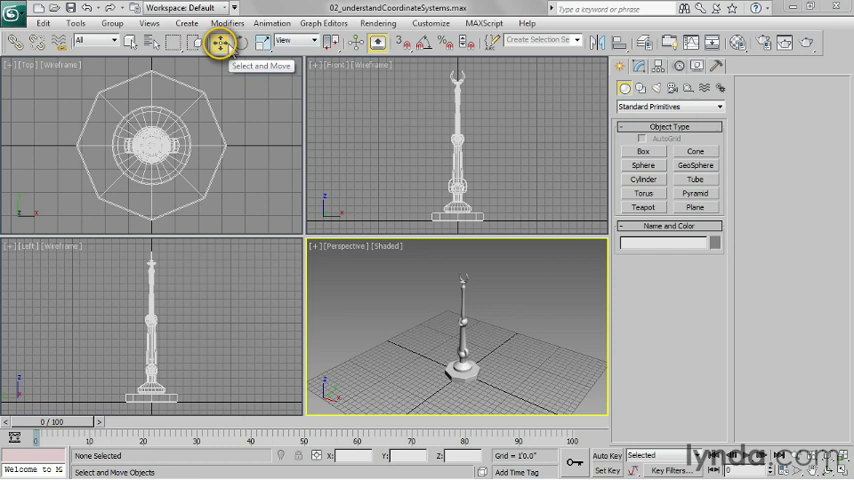
mouse_move(304, 40)
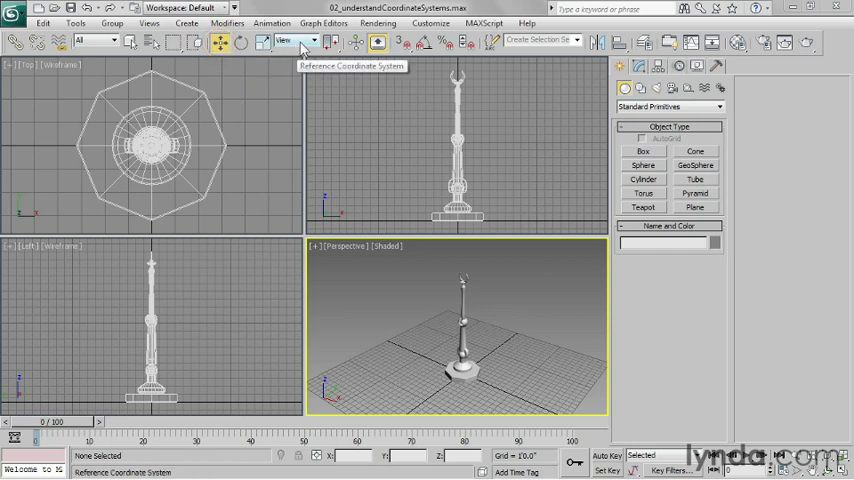
Step: Reveal the Reference Coordinate System list on the main toolbar to choose World
click(292, 40)
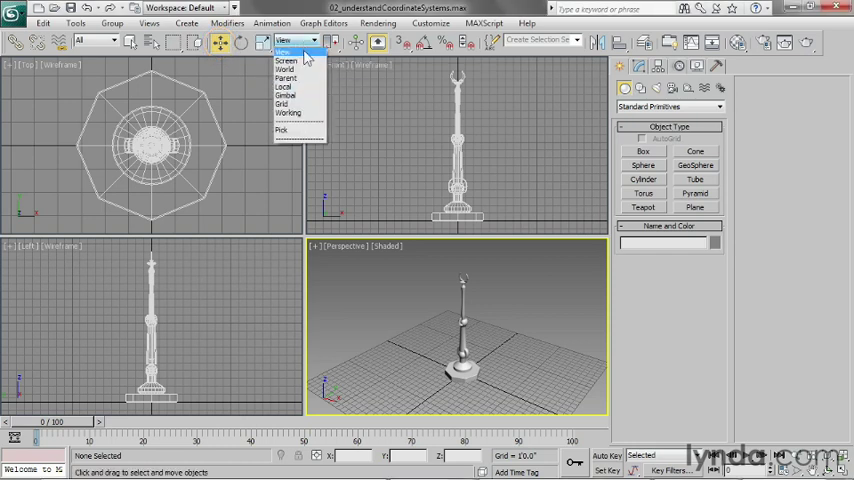
mouse_move(296, 70)
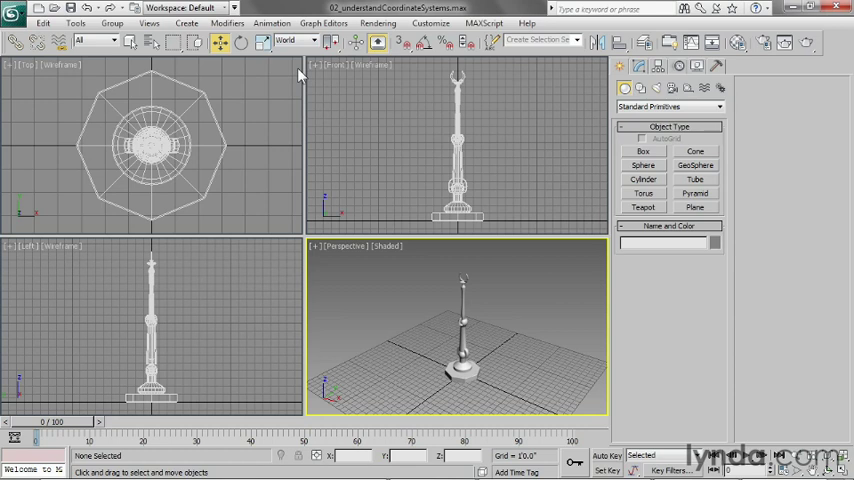
mouse_move(408, 146)
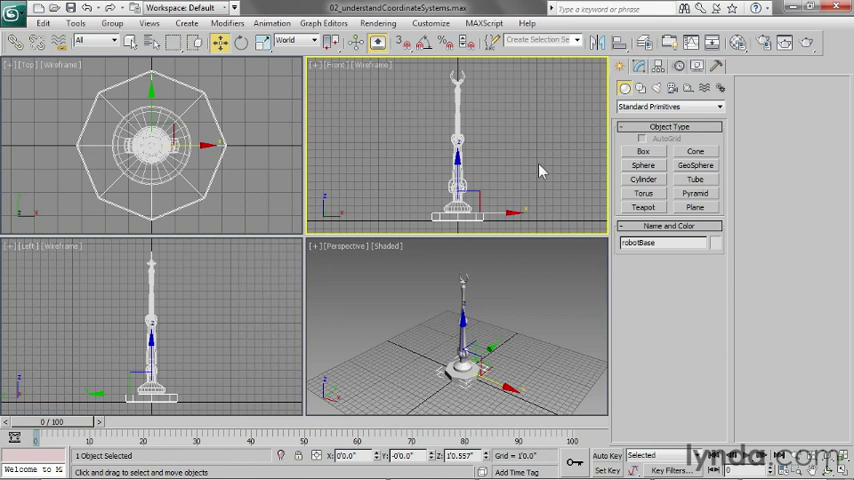
mouse_move(544, 168)
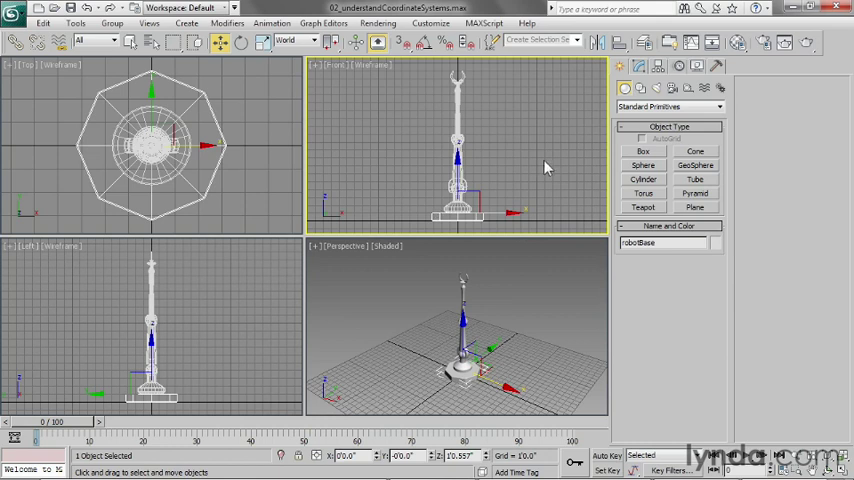
mouse_move(370, 218)
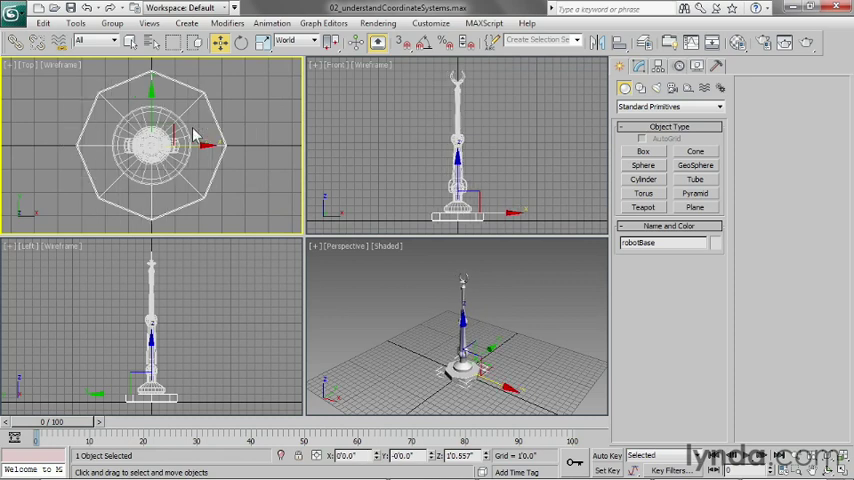
mouse_move(276, 122)
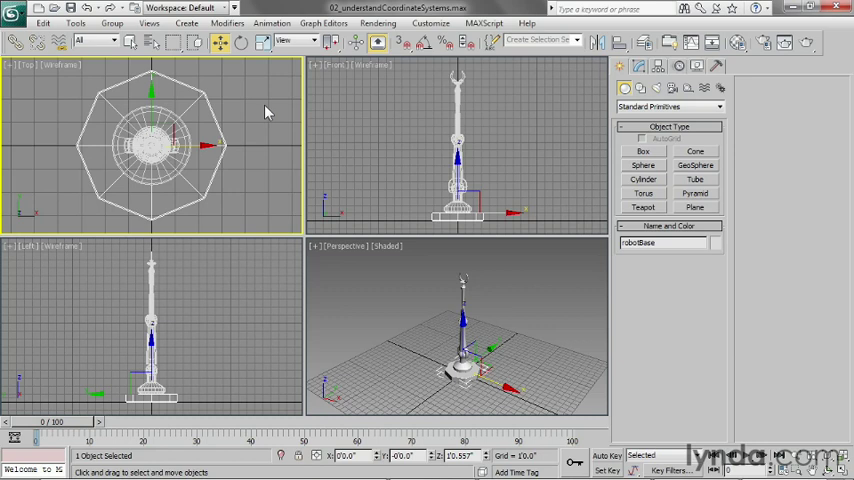
mouse_move(240, 180)
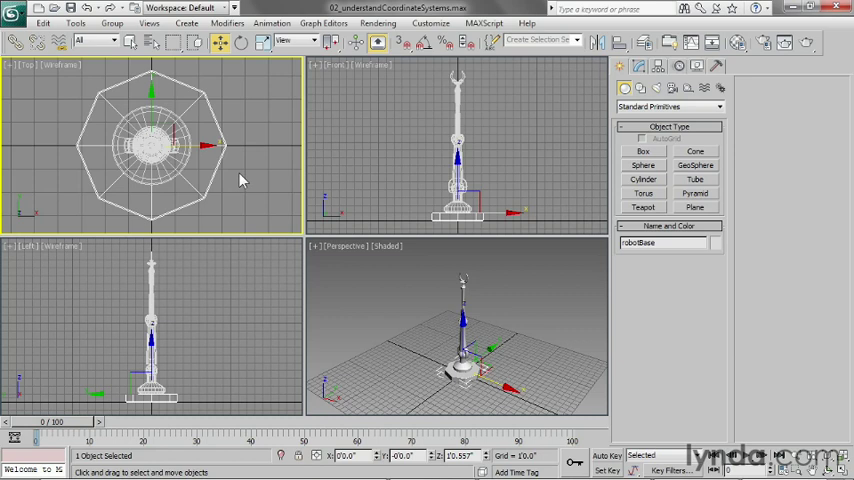
mouse_move(240, 180)
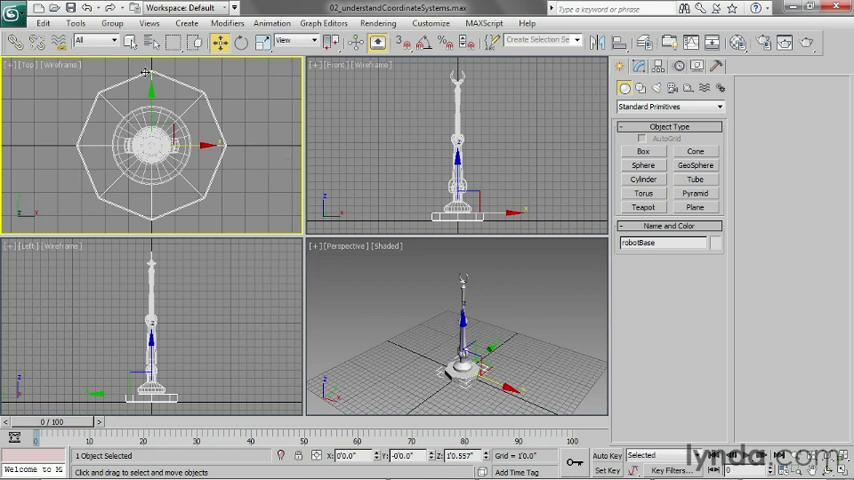
mouse_move(50, 210)
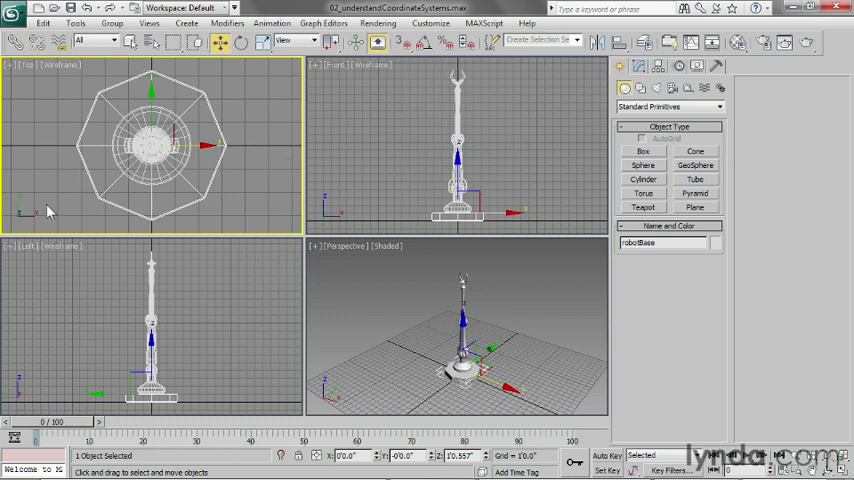
mouse_move(68, 226)
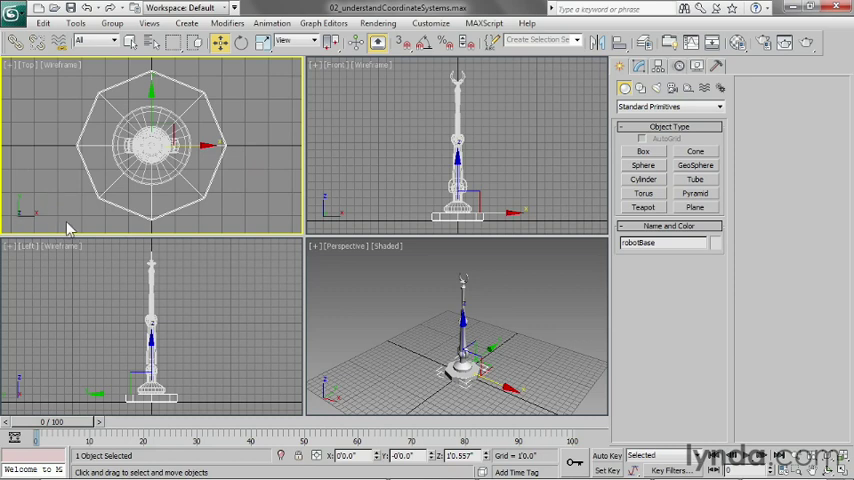
mouse_move(88, 220)
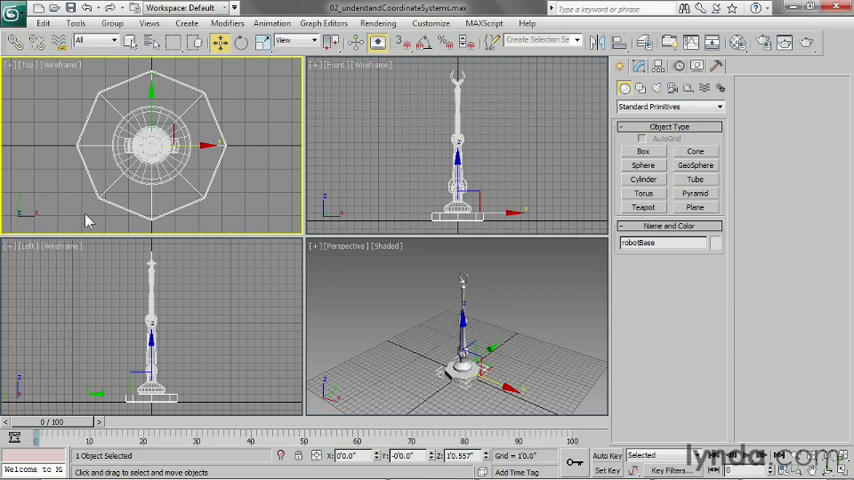
mouse_move(88, 246)
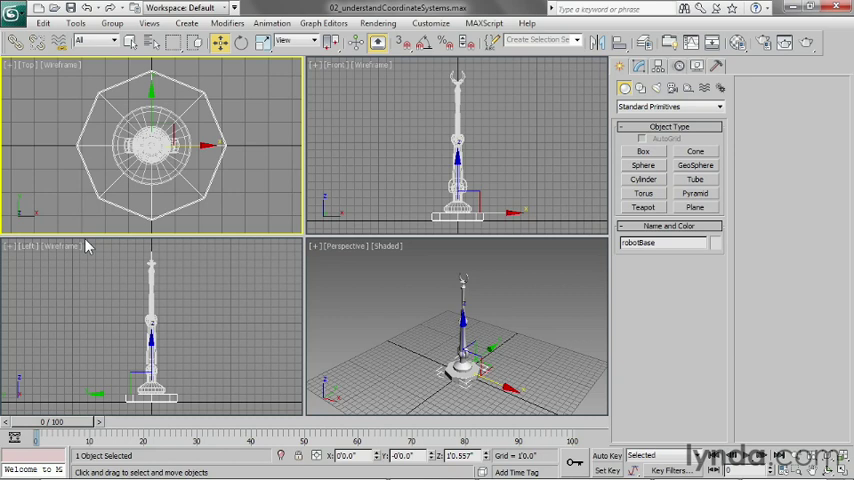
mouse_move(162, 408)
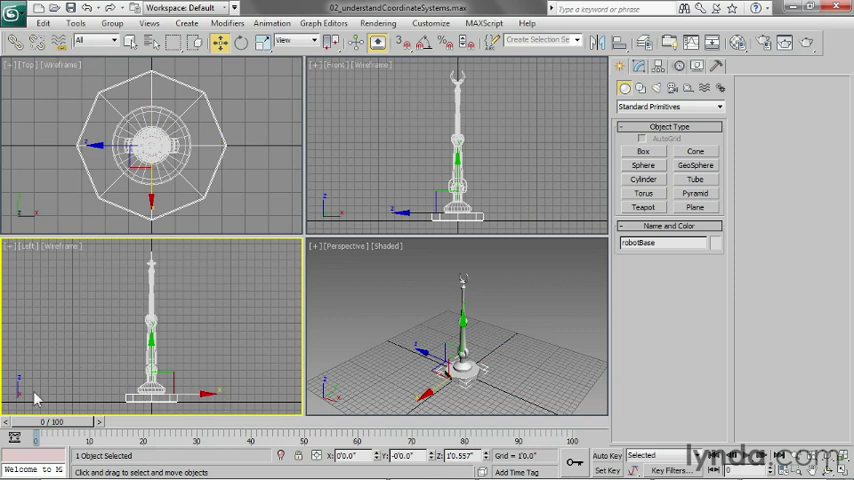
mouse_move(40, 378)
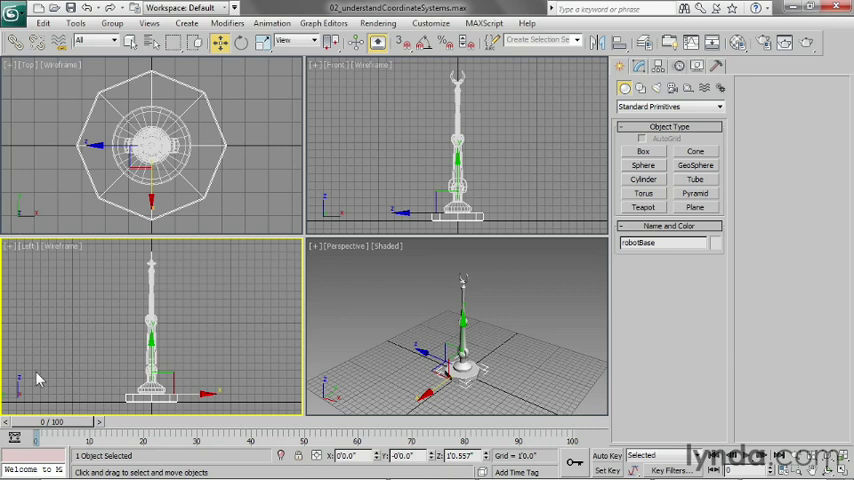
mouse_move(52, 368)
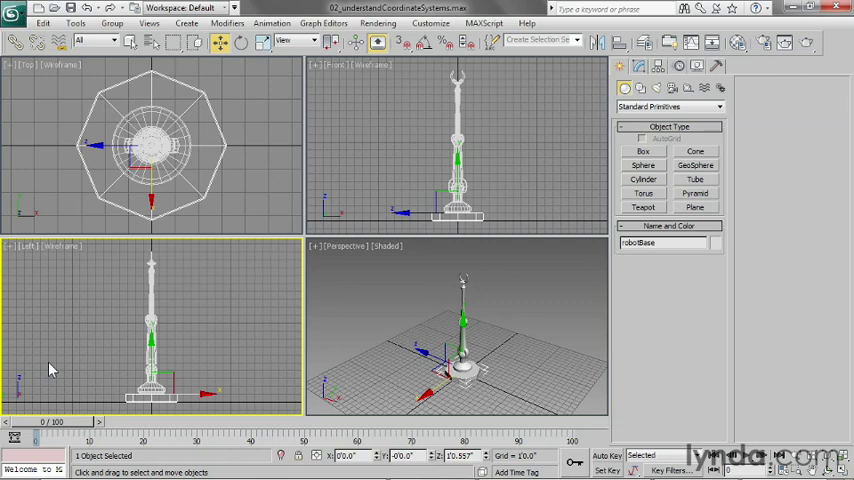
mouse_move(530, 304)
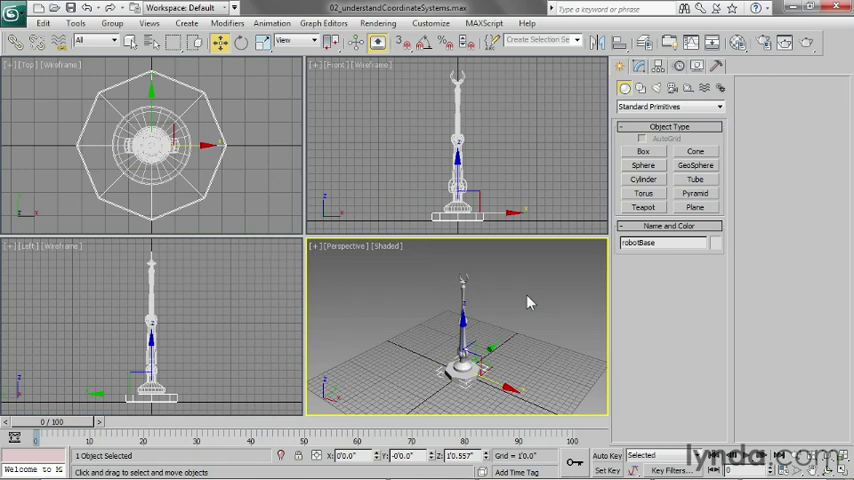
mouse_move(546, 318)
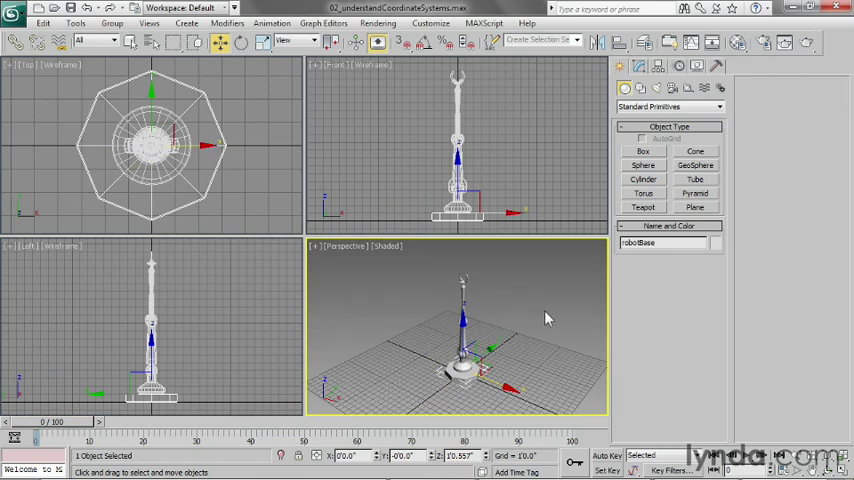